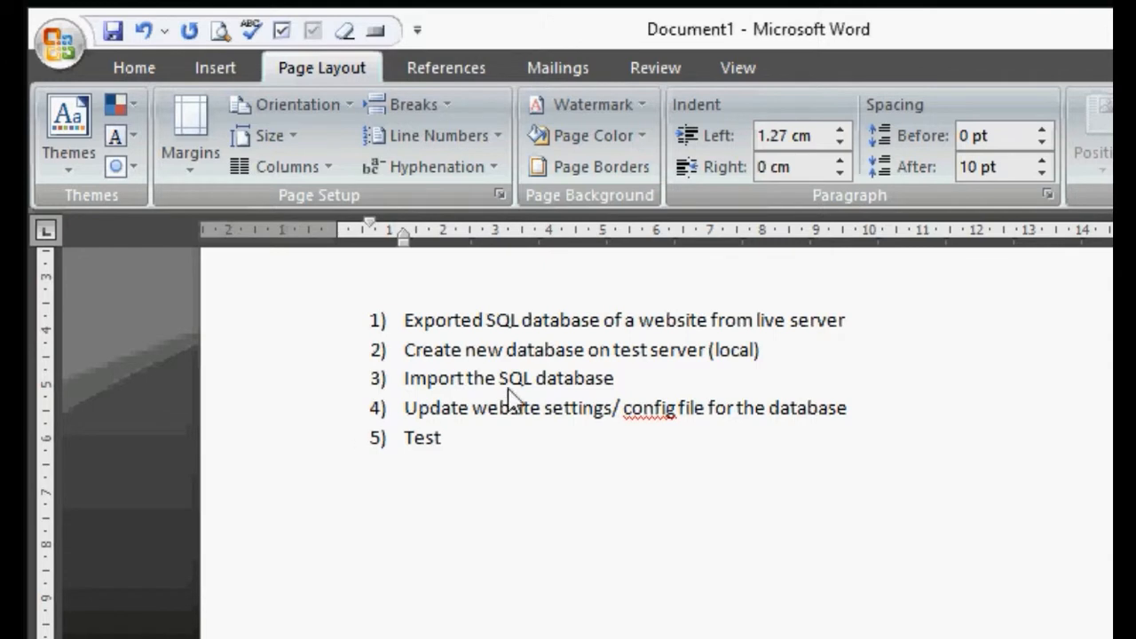
{"action": "mouse_move", "coordinate": [426, 337]}
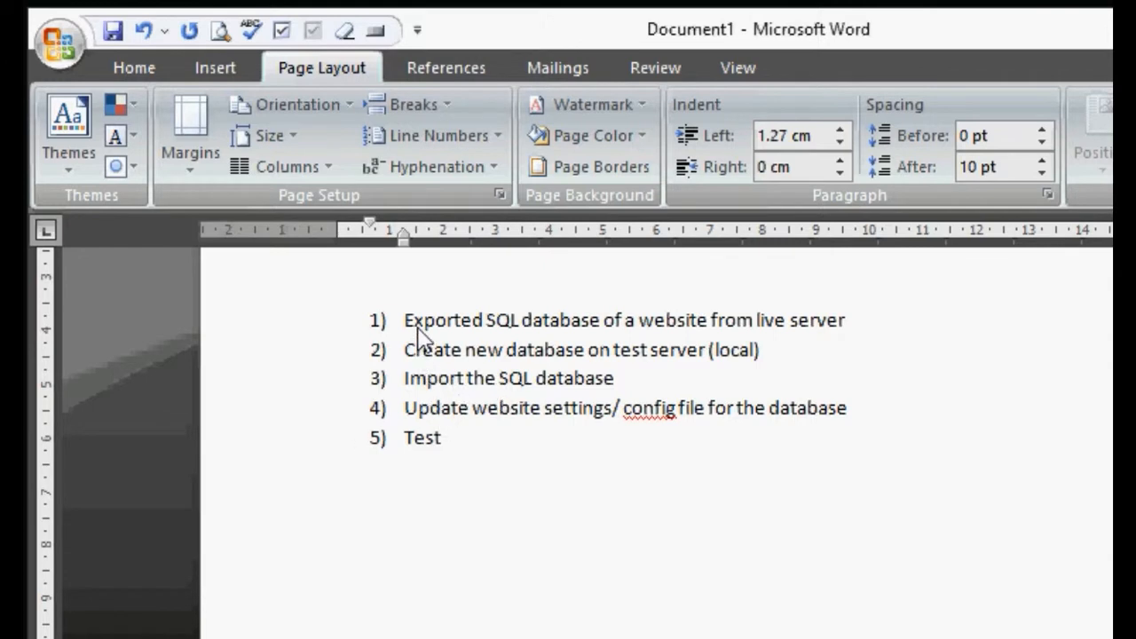
{"action": "mouse_move", "coordinate": [477, 389]}
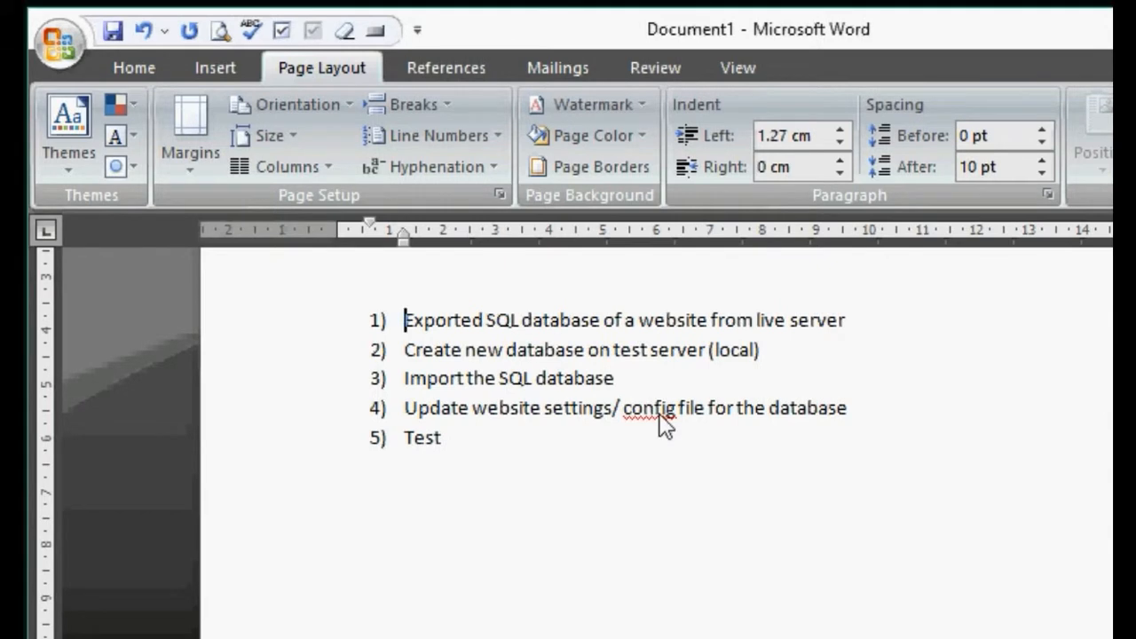
Check spelling suggestions for 'config', then reach Custom Dictionaries via Word Options > Proofing
{"action": "right_click", "coordinate": [655, 408]}
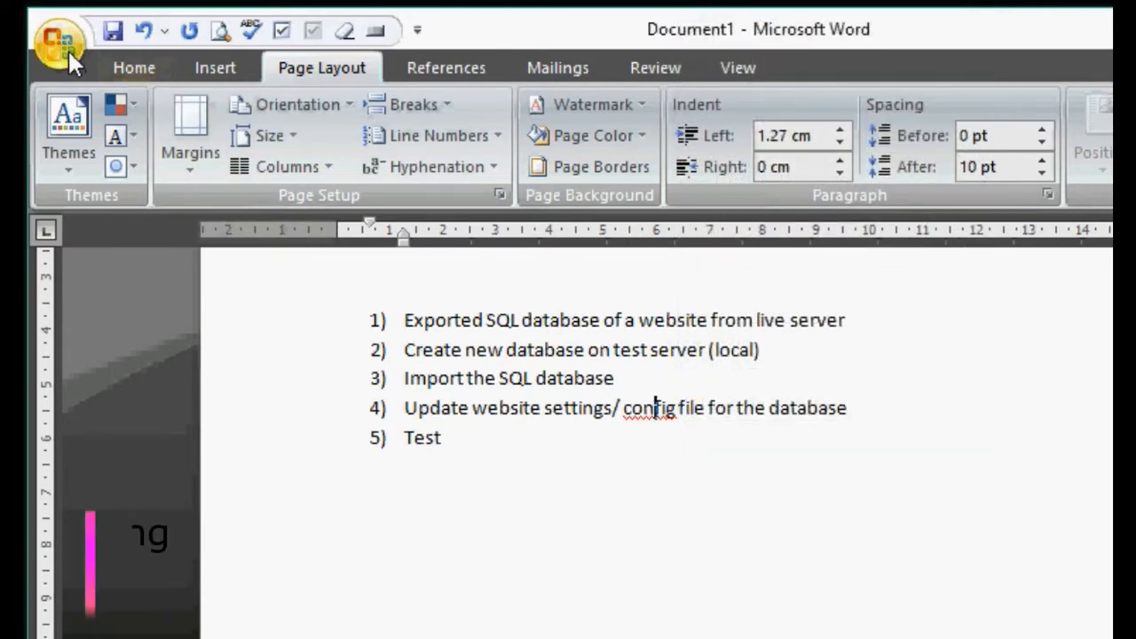
{"action": "left_click", "coordinate": [58, 39]}
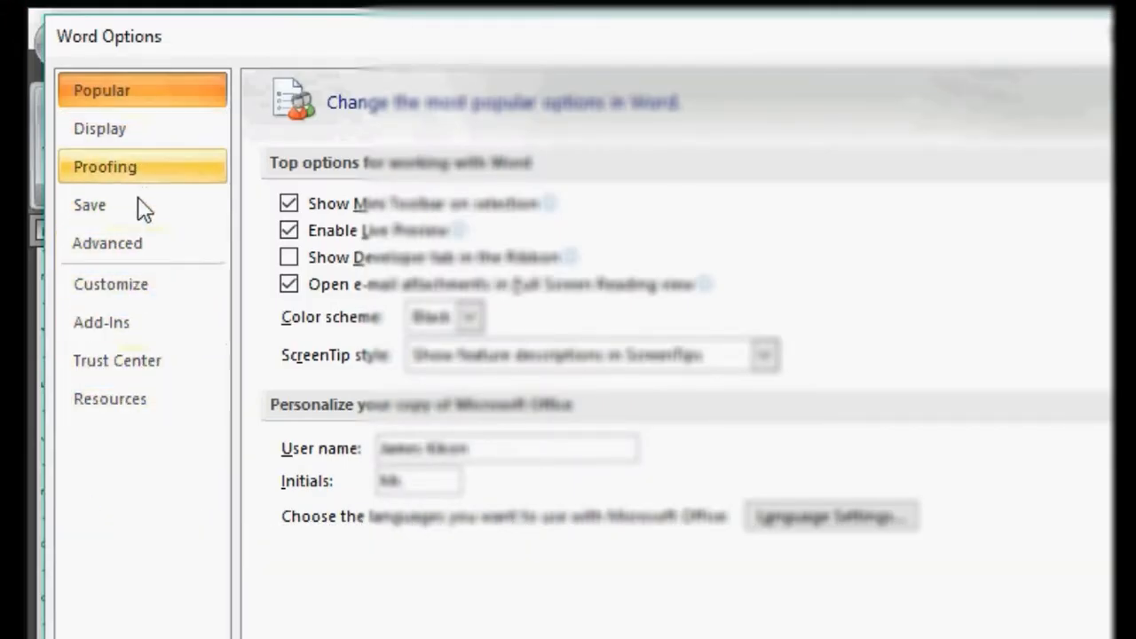
{"action": "left_click", "coordinate": [105, 167]}
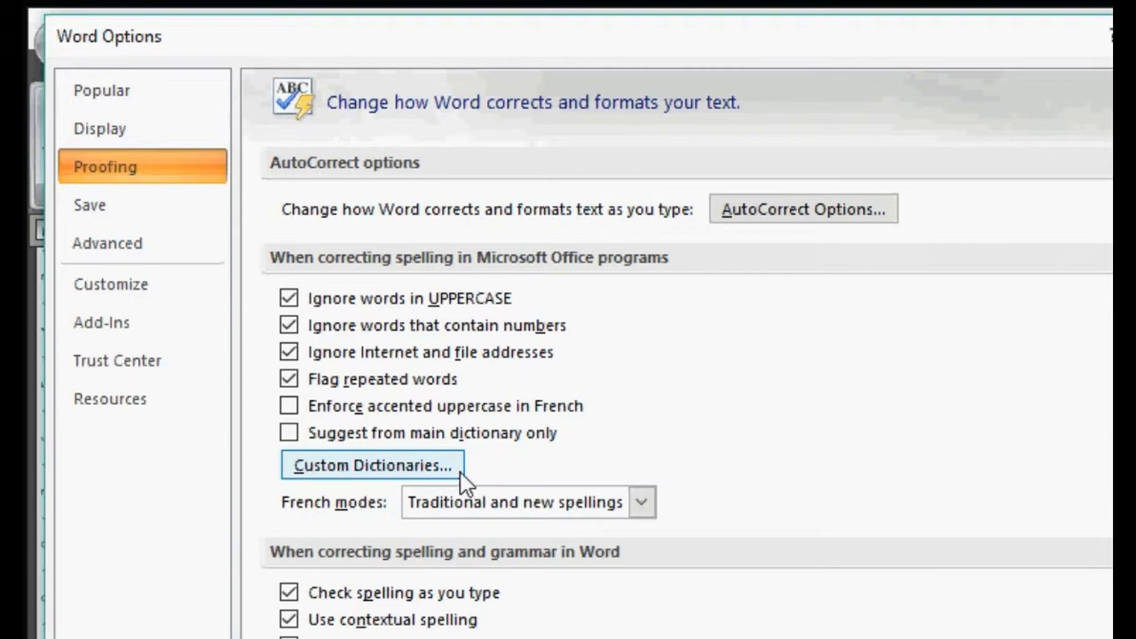
{"action": "left_click", "coordinate": [369, 465]}
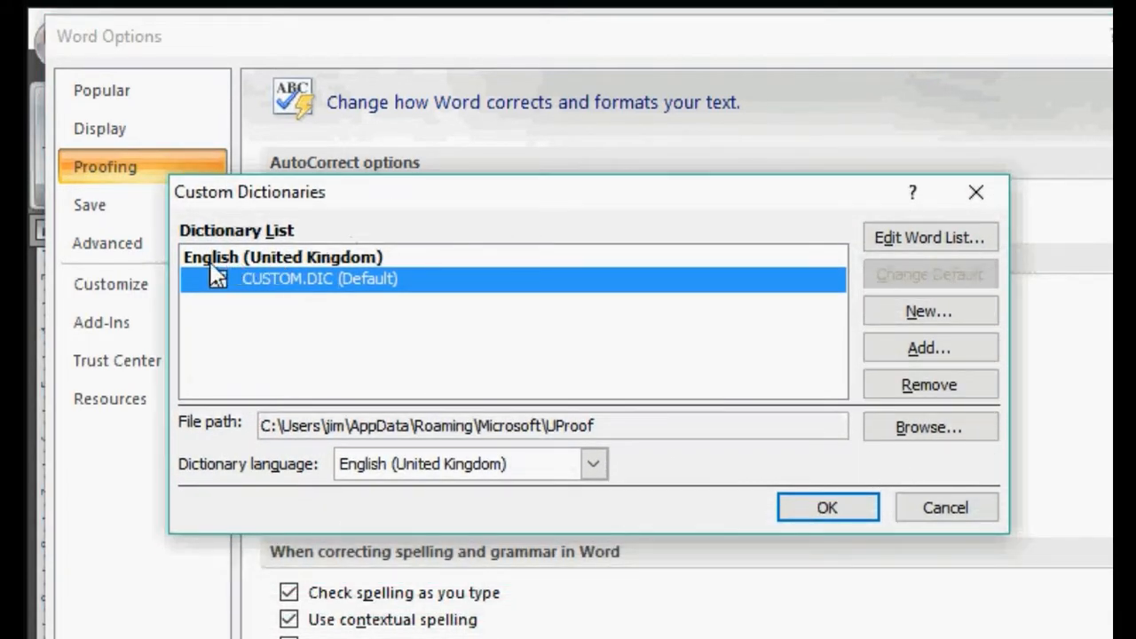
Enable the CUSTOM.DIC dictionary by ticking its checkbox
{"action": "left_click", "coordinate": [217, 279]}
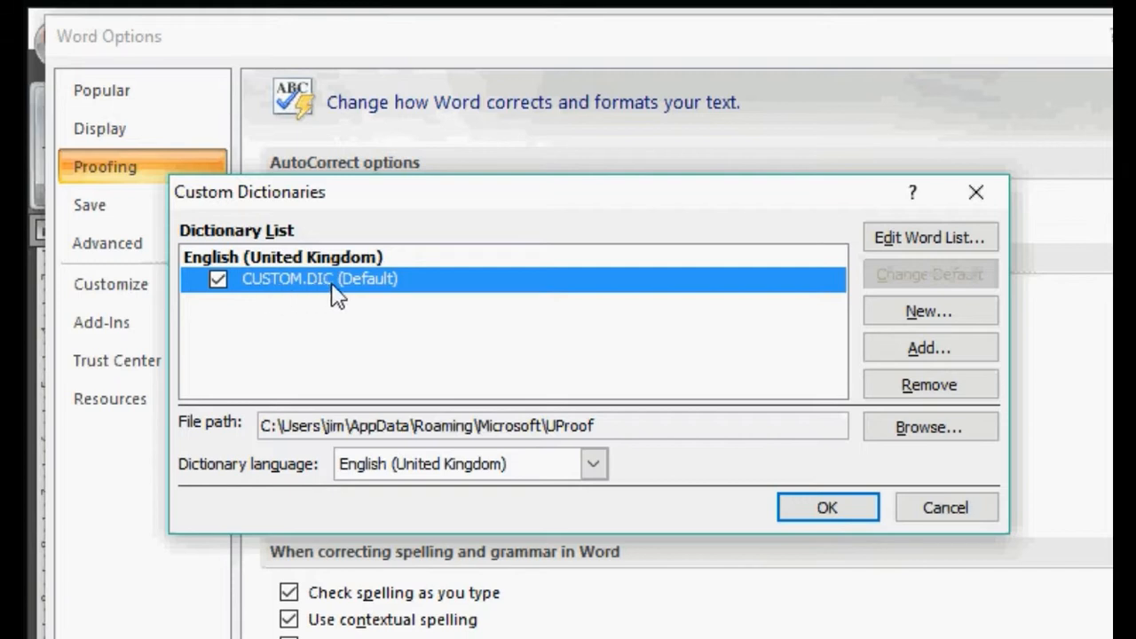
{"action": "mouse_move", "coordinate": [330, 358]}
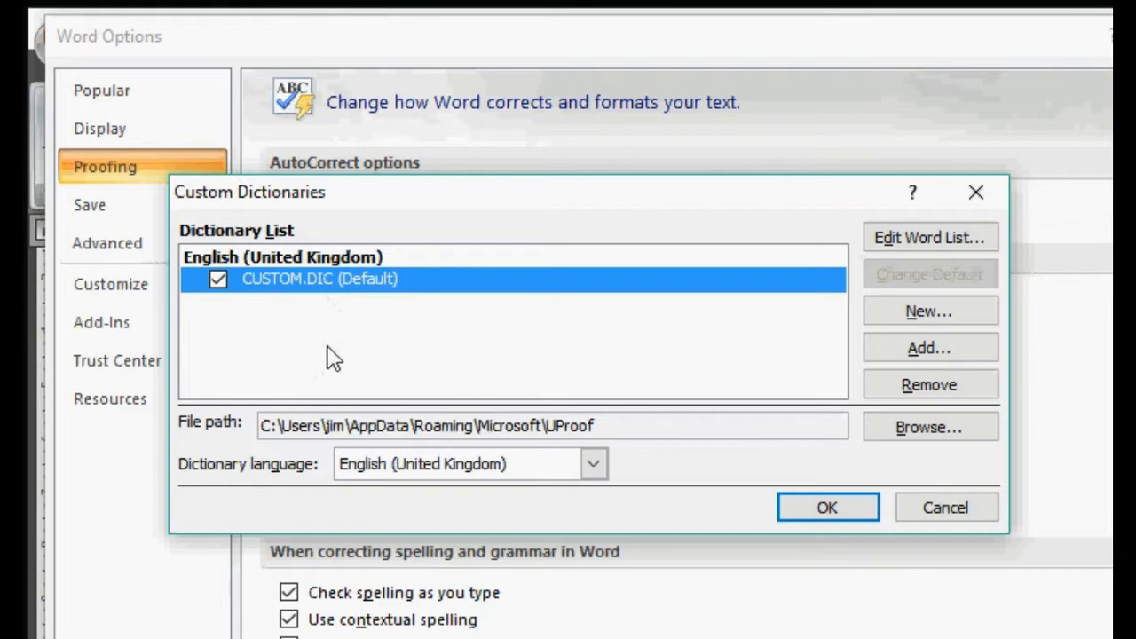
{"action": "mouse_move", "coordinate": [336, 344]}
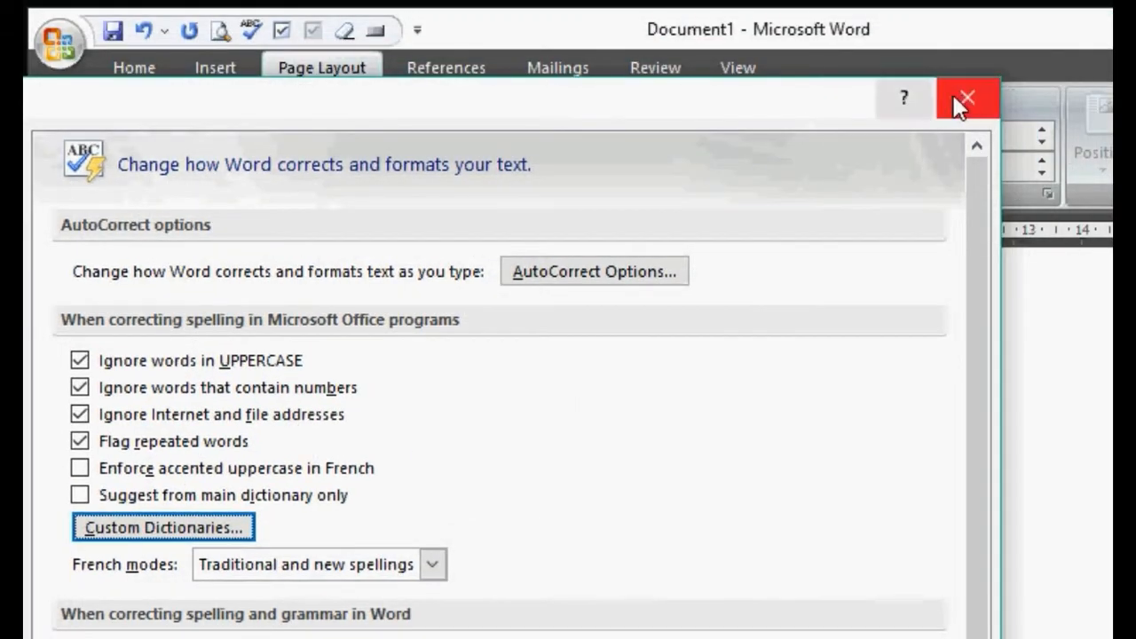
Close Word Options to return to the numbered list document
{"action": "left_click", "coordinate": [163, 527]}
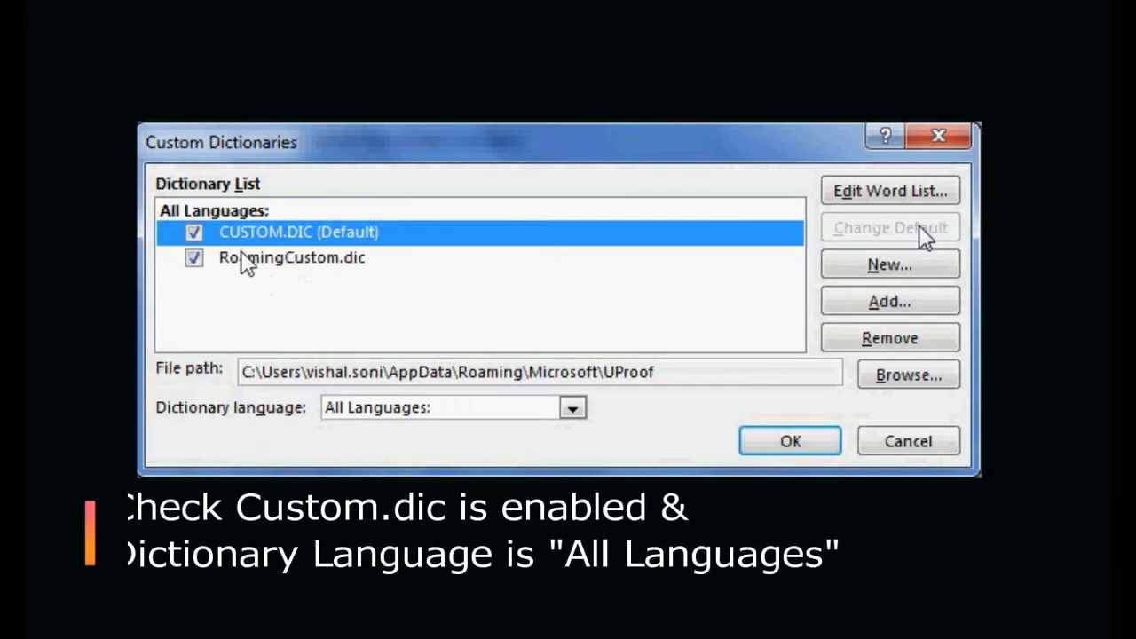
{"action": "mouse_move", "coordinate": [284, 245]}
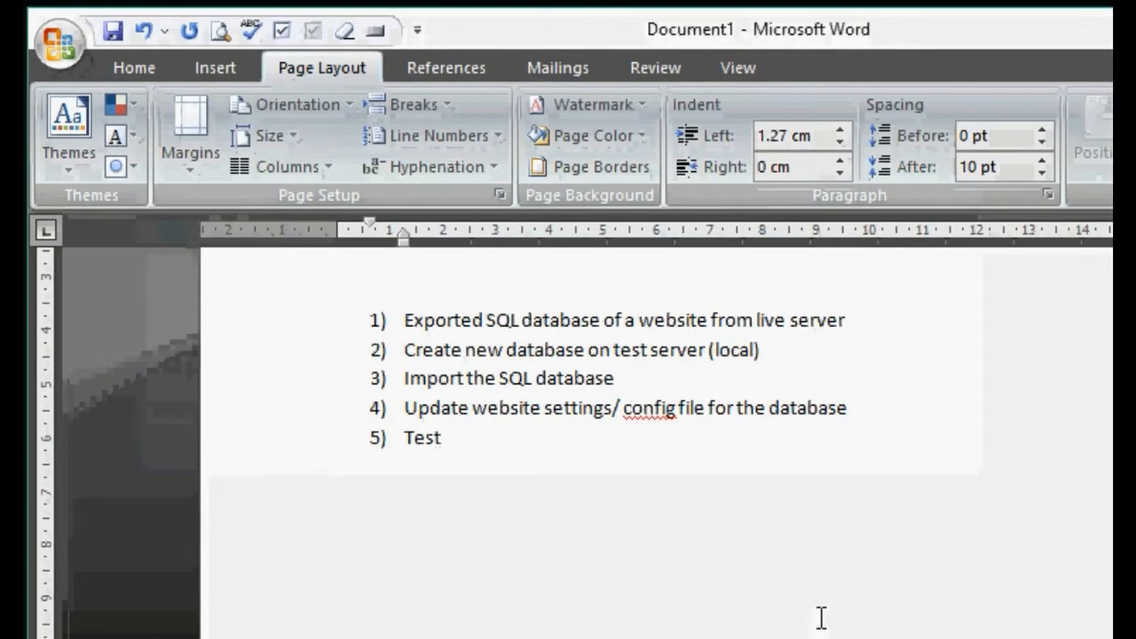
Reopen the Custom Dictionaries list from Word Options > Proofing
{"action": "left_click", "coordinate": [57, 39]}
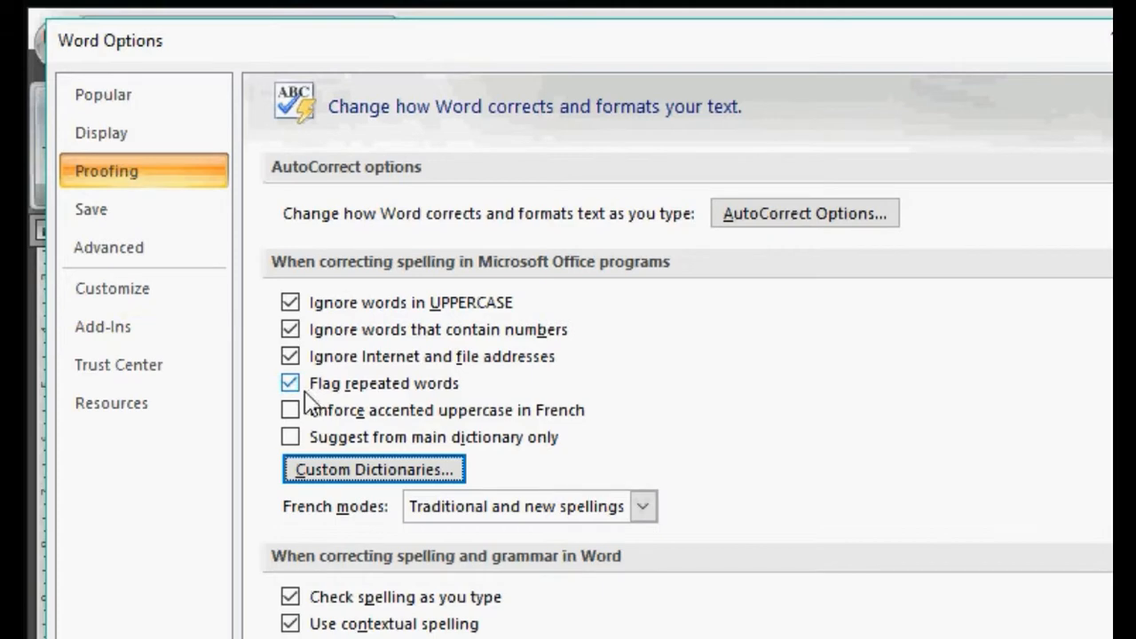
{"action": "left_click", "coordinate": [372, 468]}
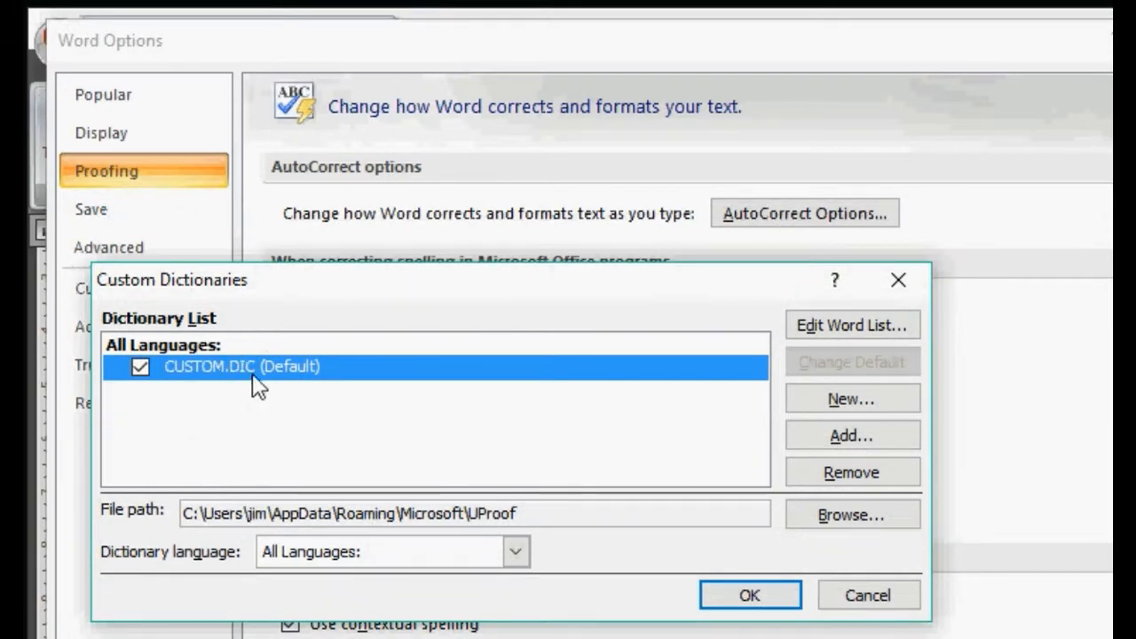
Select CUSTOM.DIC, set its dictionary language to All Languages, and close Word Options
{"action": "left_click", "coordinate": [850, 472]}
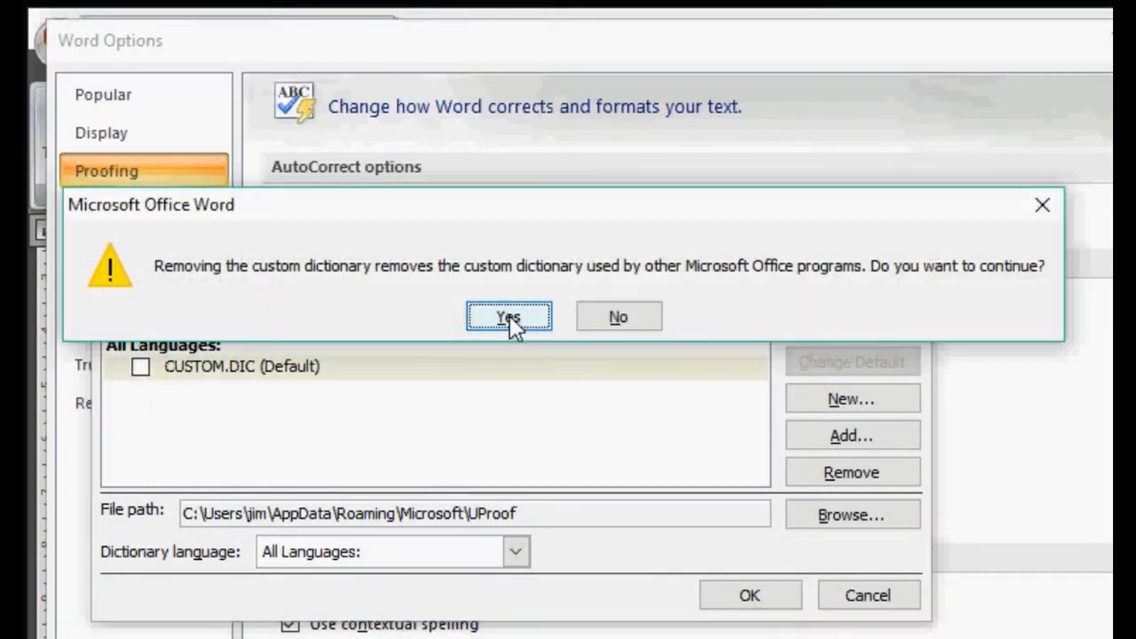
{"action": "mouse_move", "coordinate": [549, 282]}
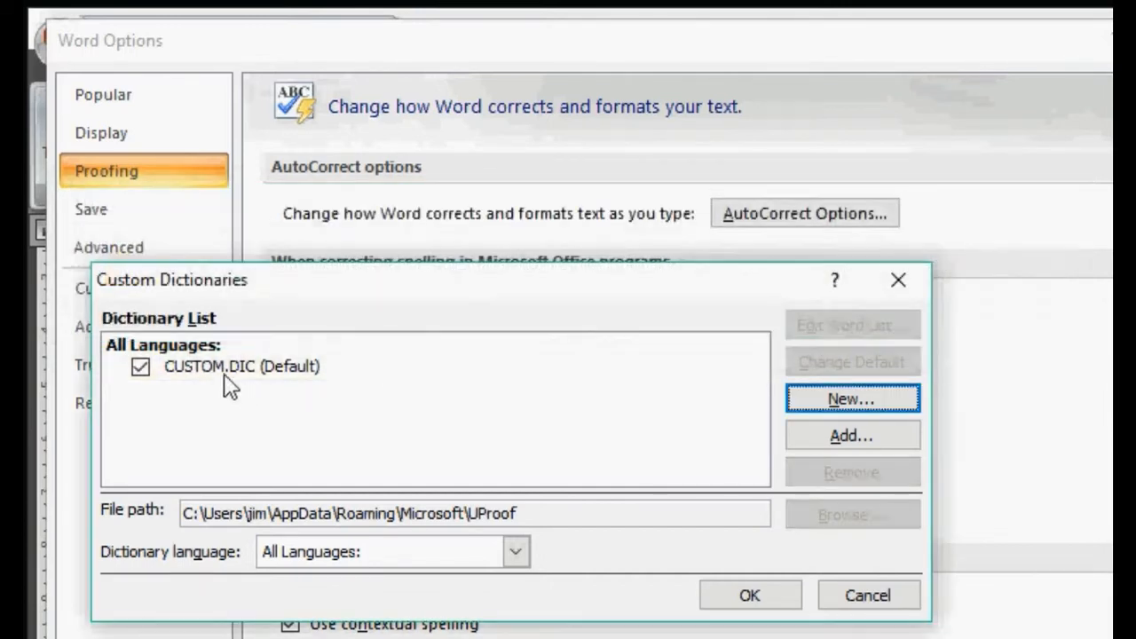
{"action": "left_click", "coordinate": [241, 365]}
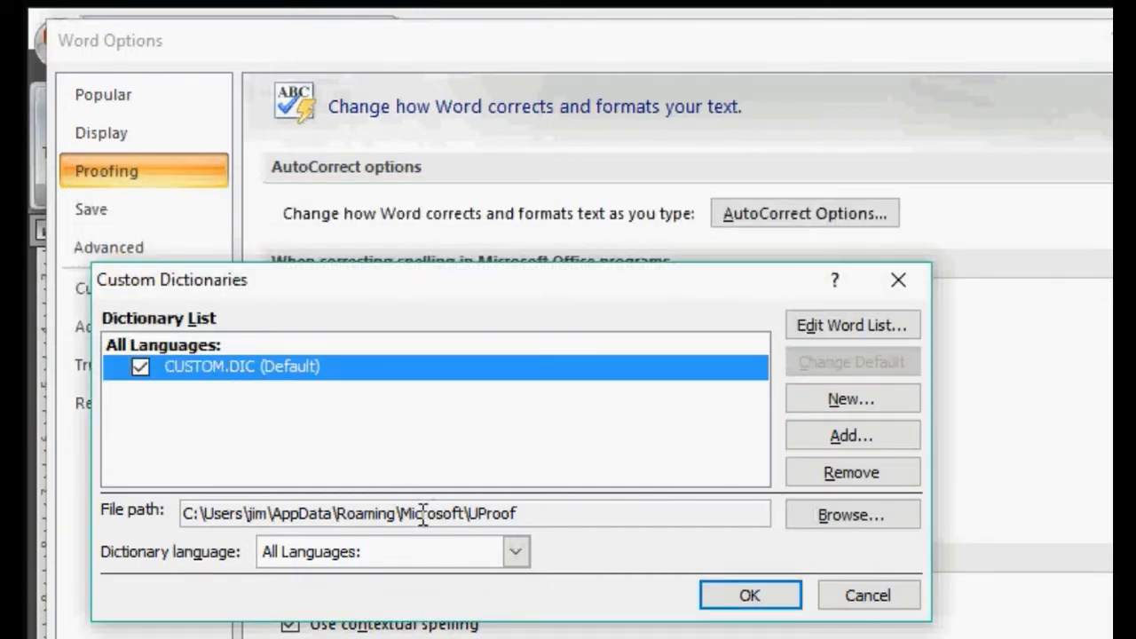
{"action": "left_click", "coordinate": [514, 550]}
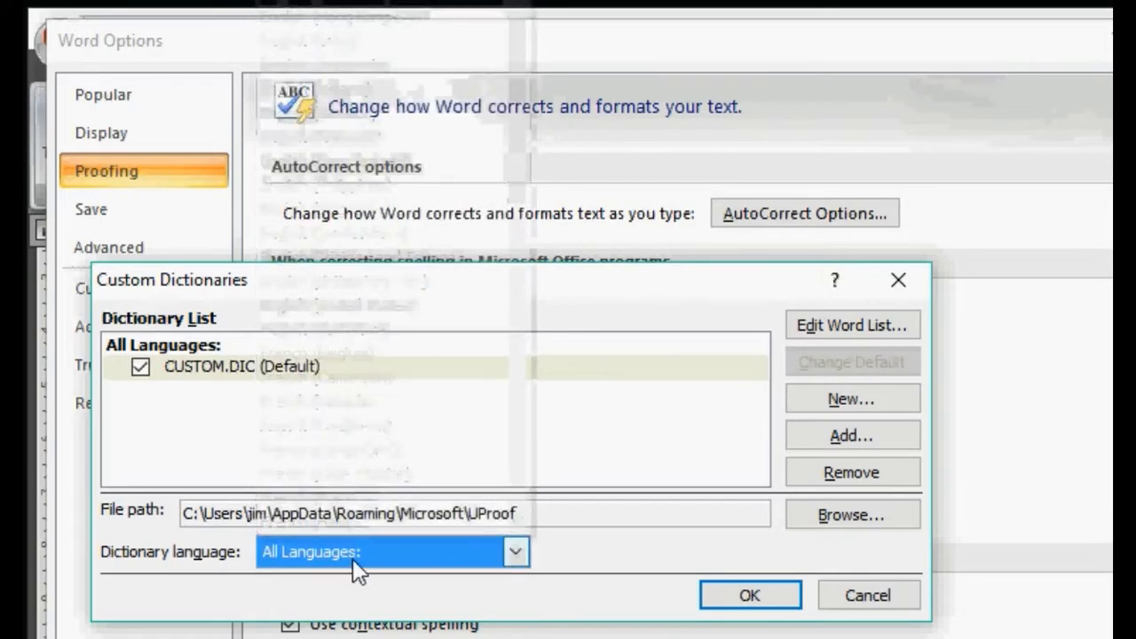
{"action": "left_click", "coordinate": [748, 594]}
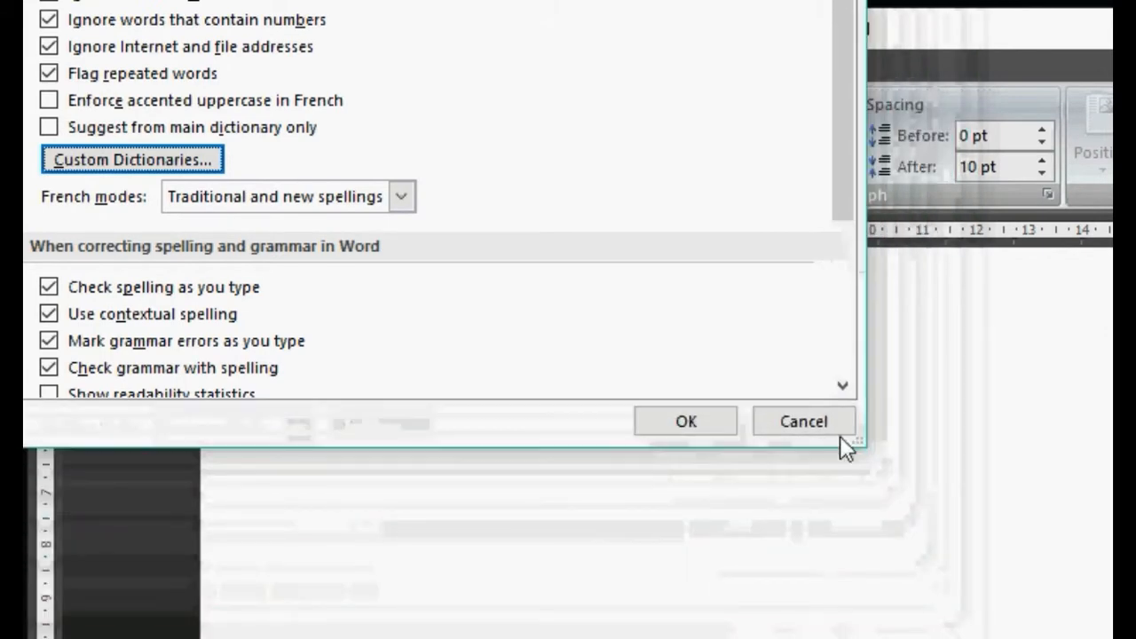
{"action": "left_click", "coordinate": [802, 421]}
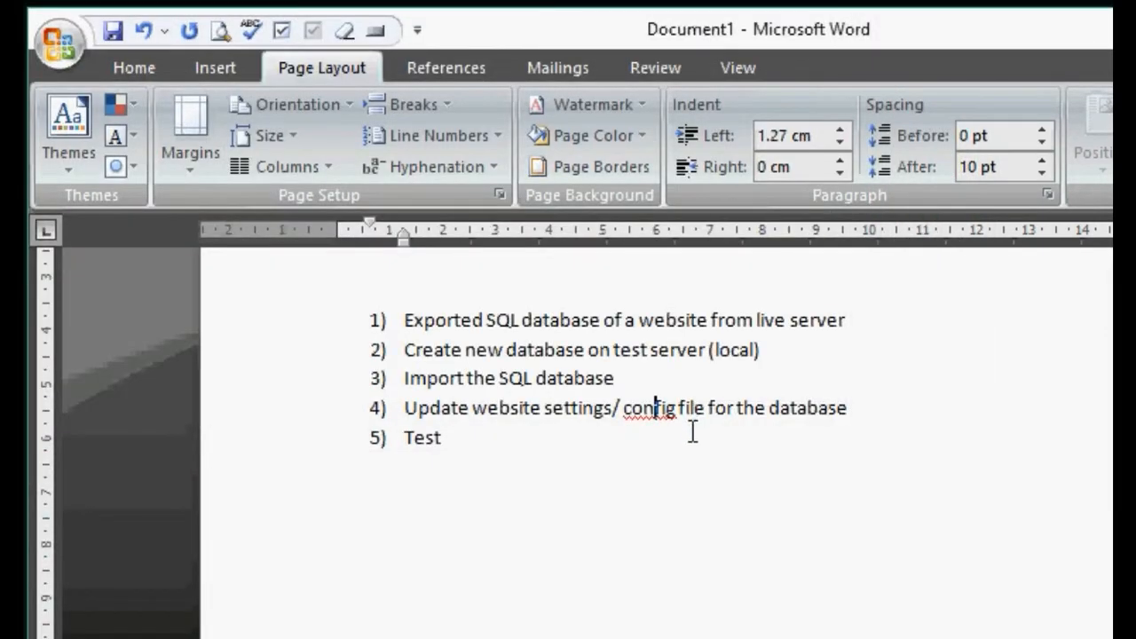
Add 'config' to the custom dictionary, then check spelling options for 'website'
{"action": "right_click", "coordinate": [642, 408]}
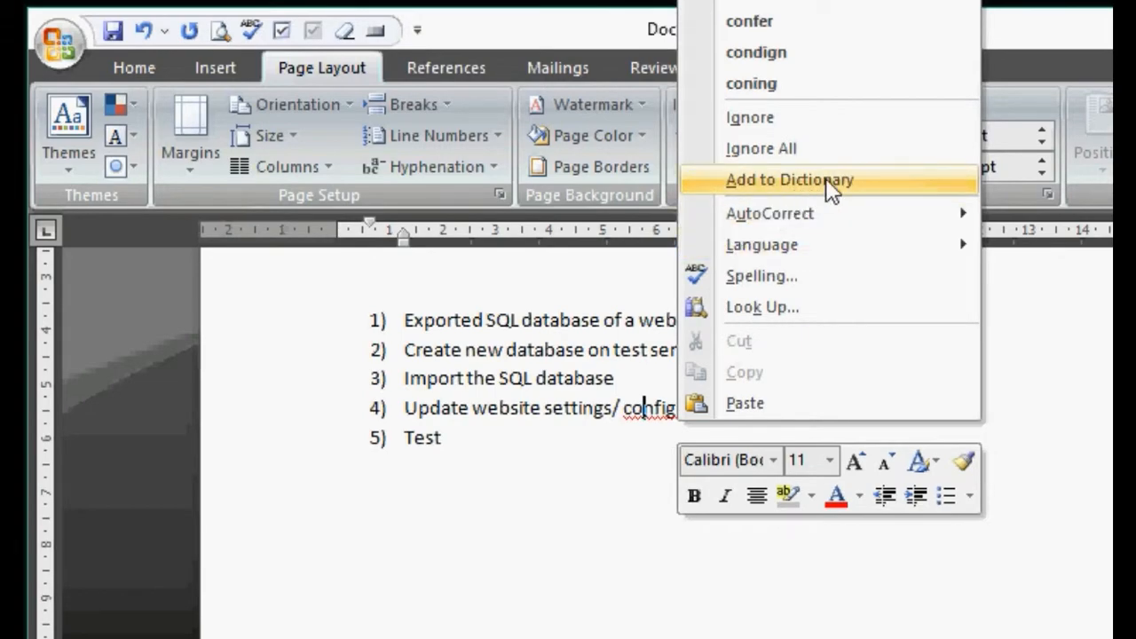
{"action": "left_click", "coordinate": [789, 179]}
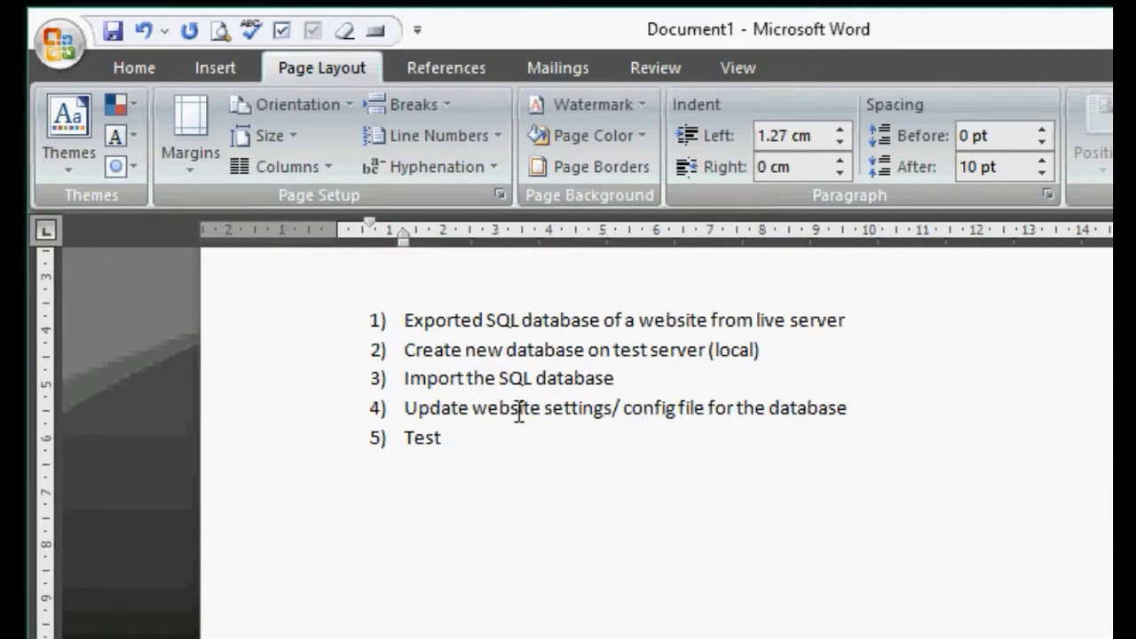
{"action": "right_click", "coordinate": [504, 408]}
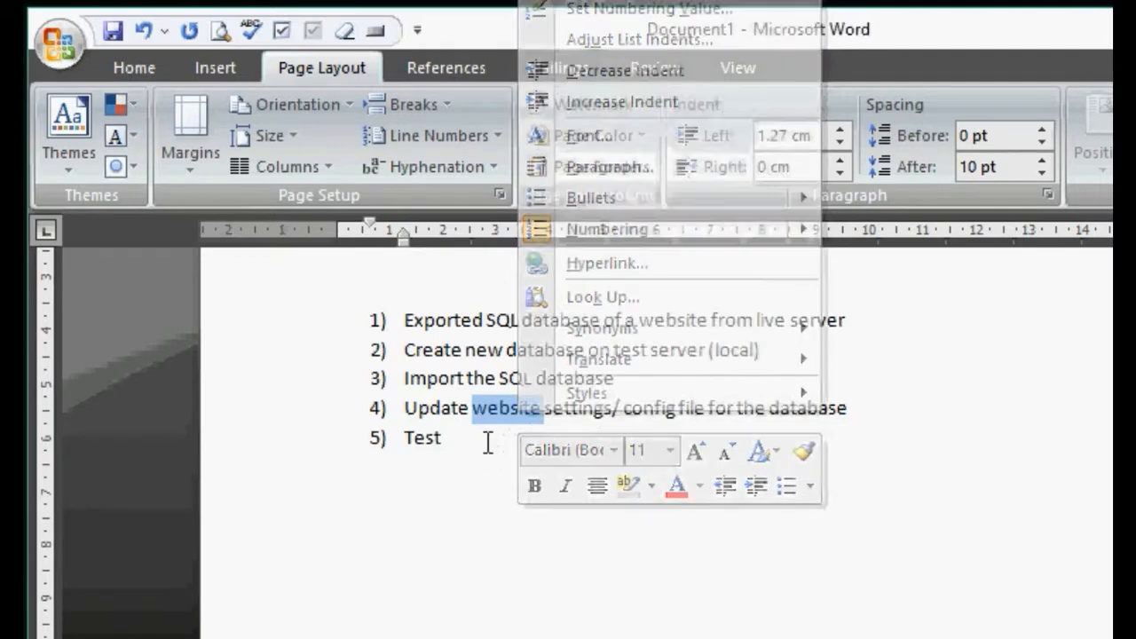
{"action": "left_click", "coordinate": [57, 32]}
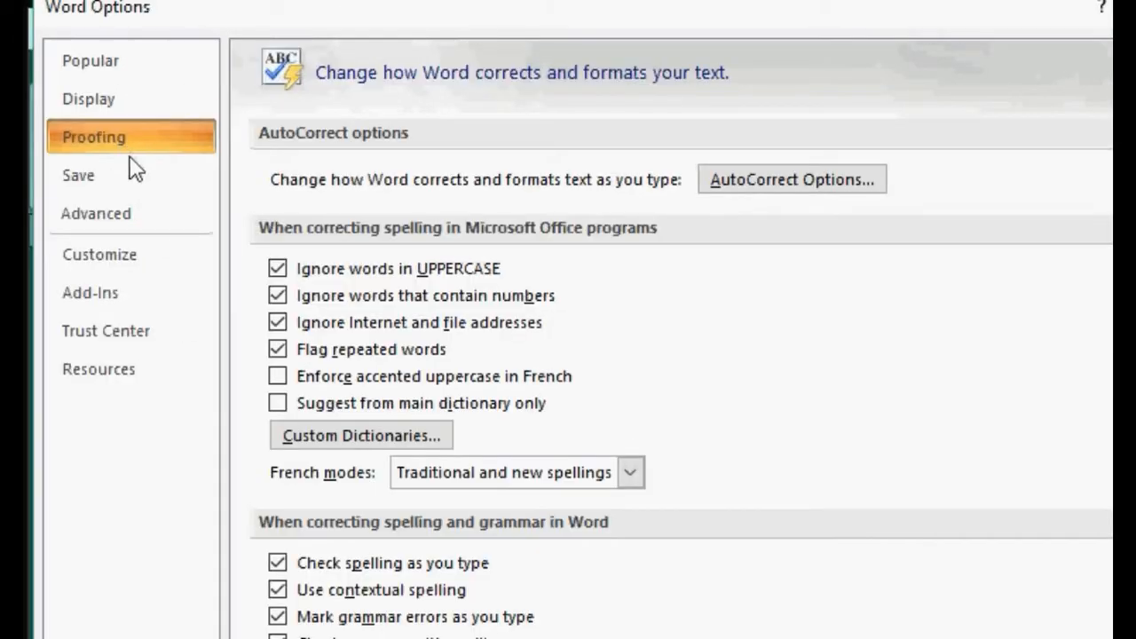
{"action": "left_click", "coordinate": [360, 435]}
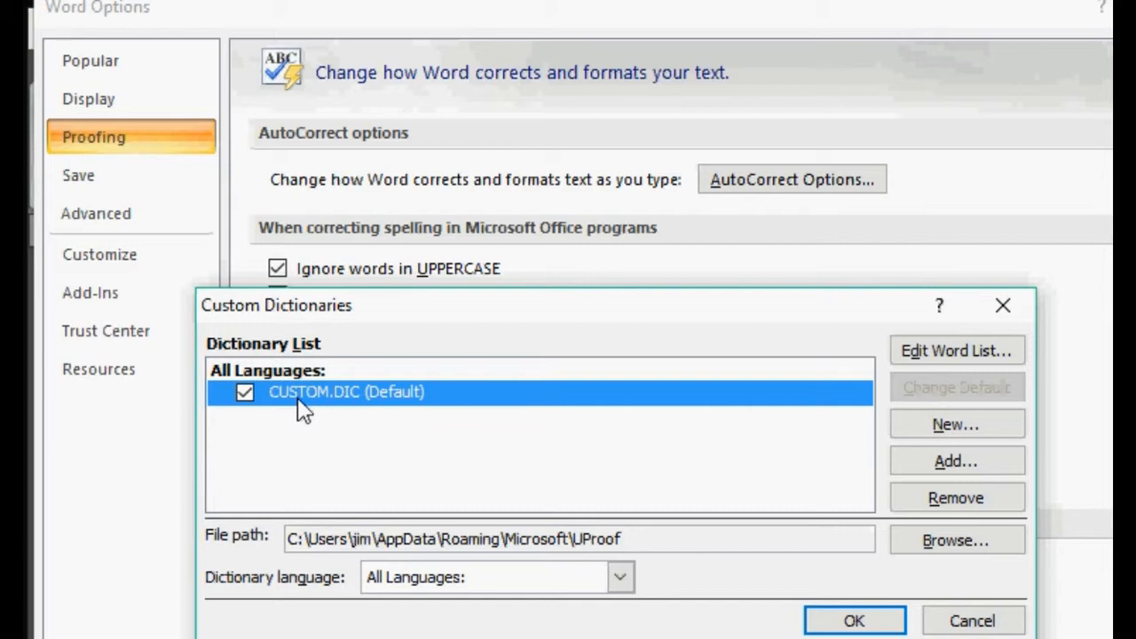
{"action": "mouse_move", "coordinate": [415, 327]}
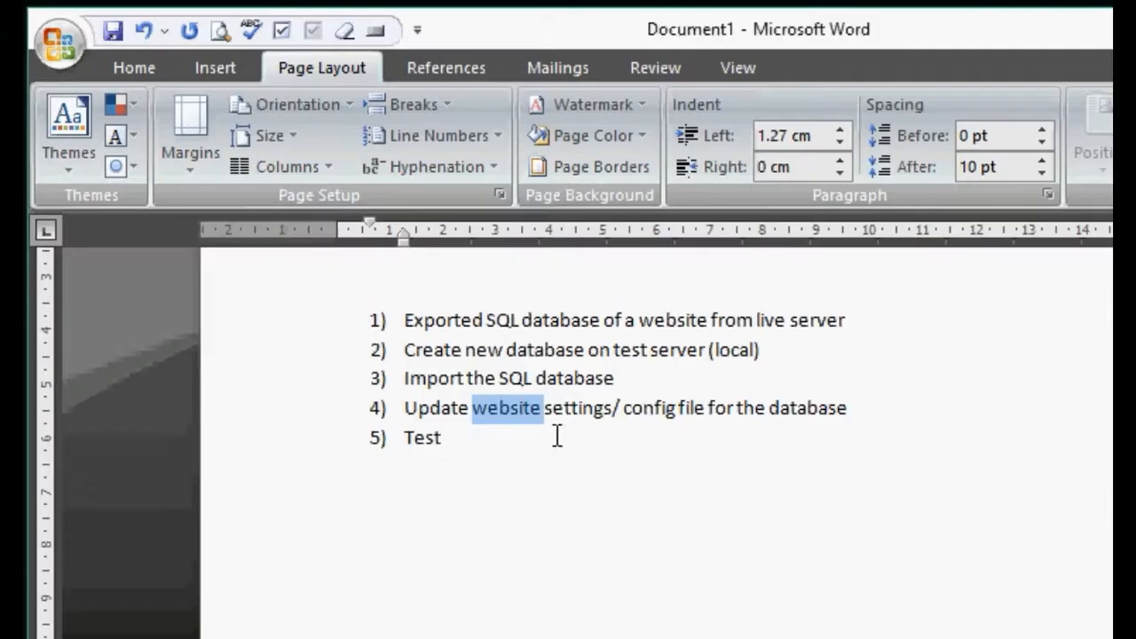
{"action": "right_click", "coordinate": [504, 406]}
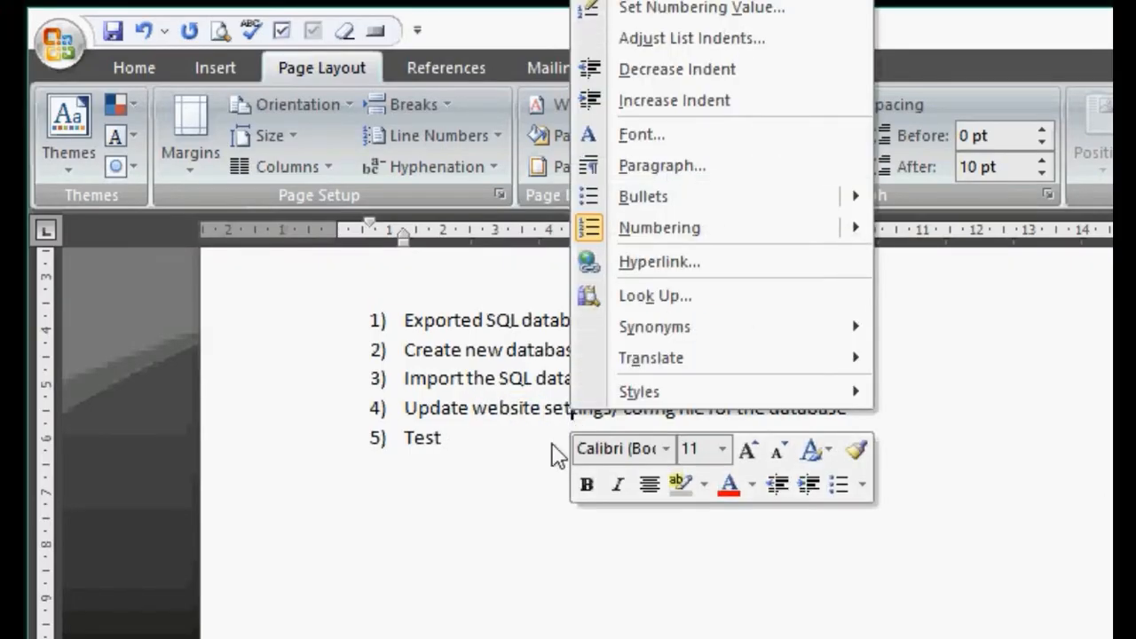